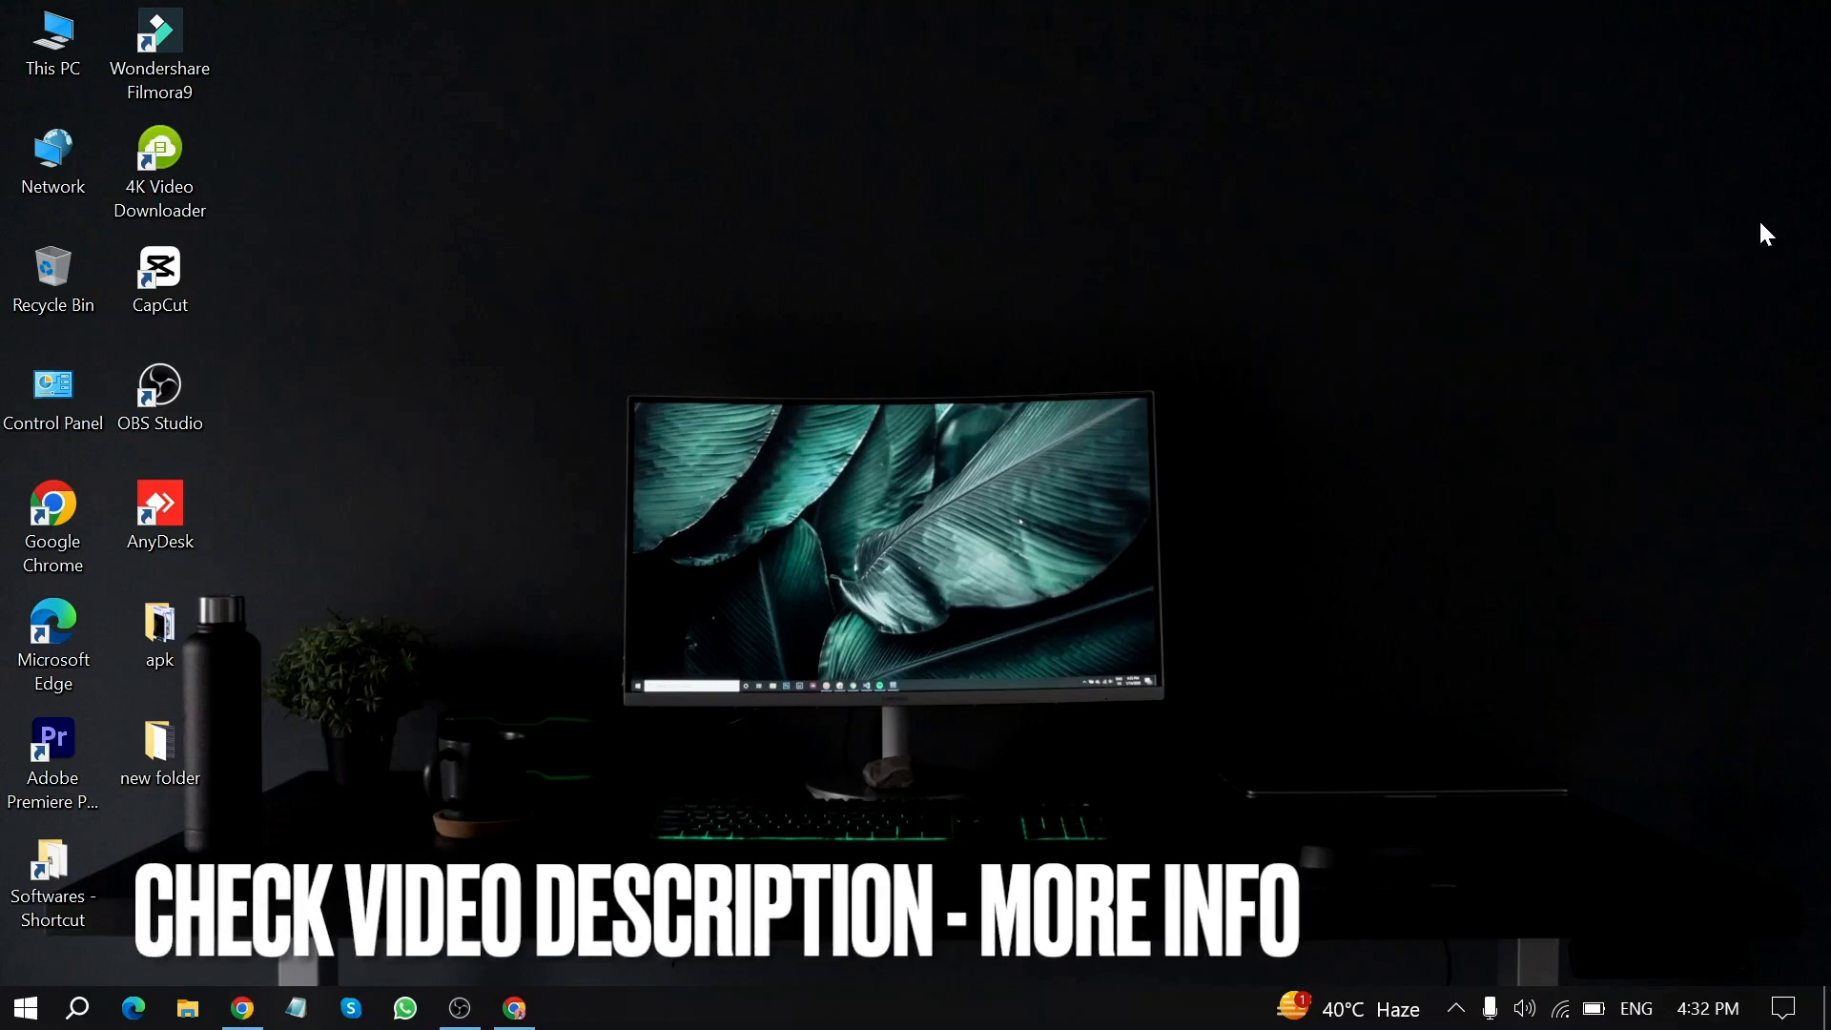
{"action": "mouse_move", "coordinate": [1698, 278]}
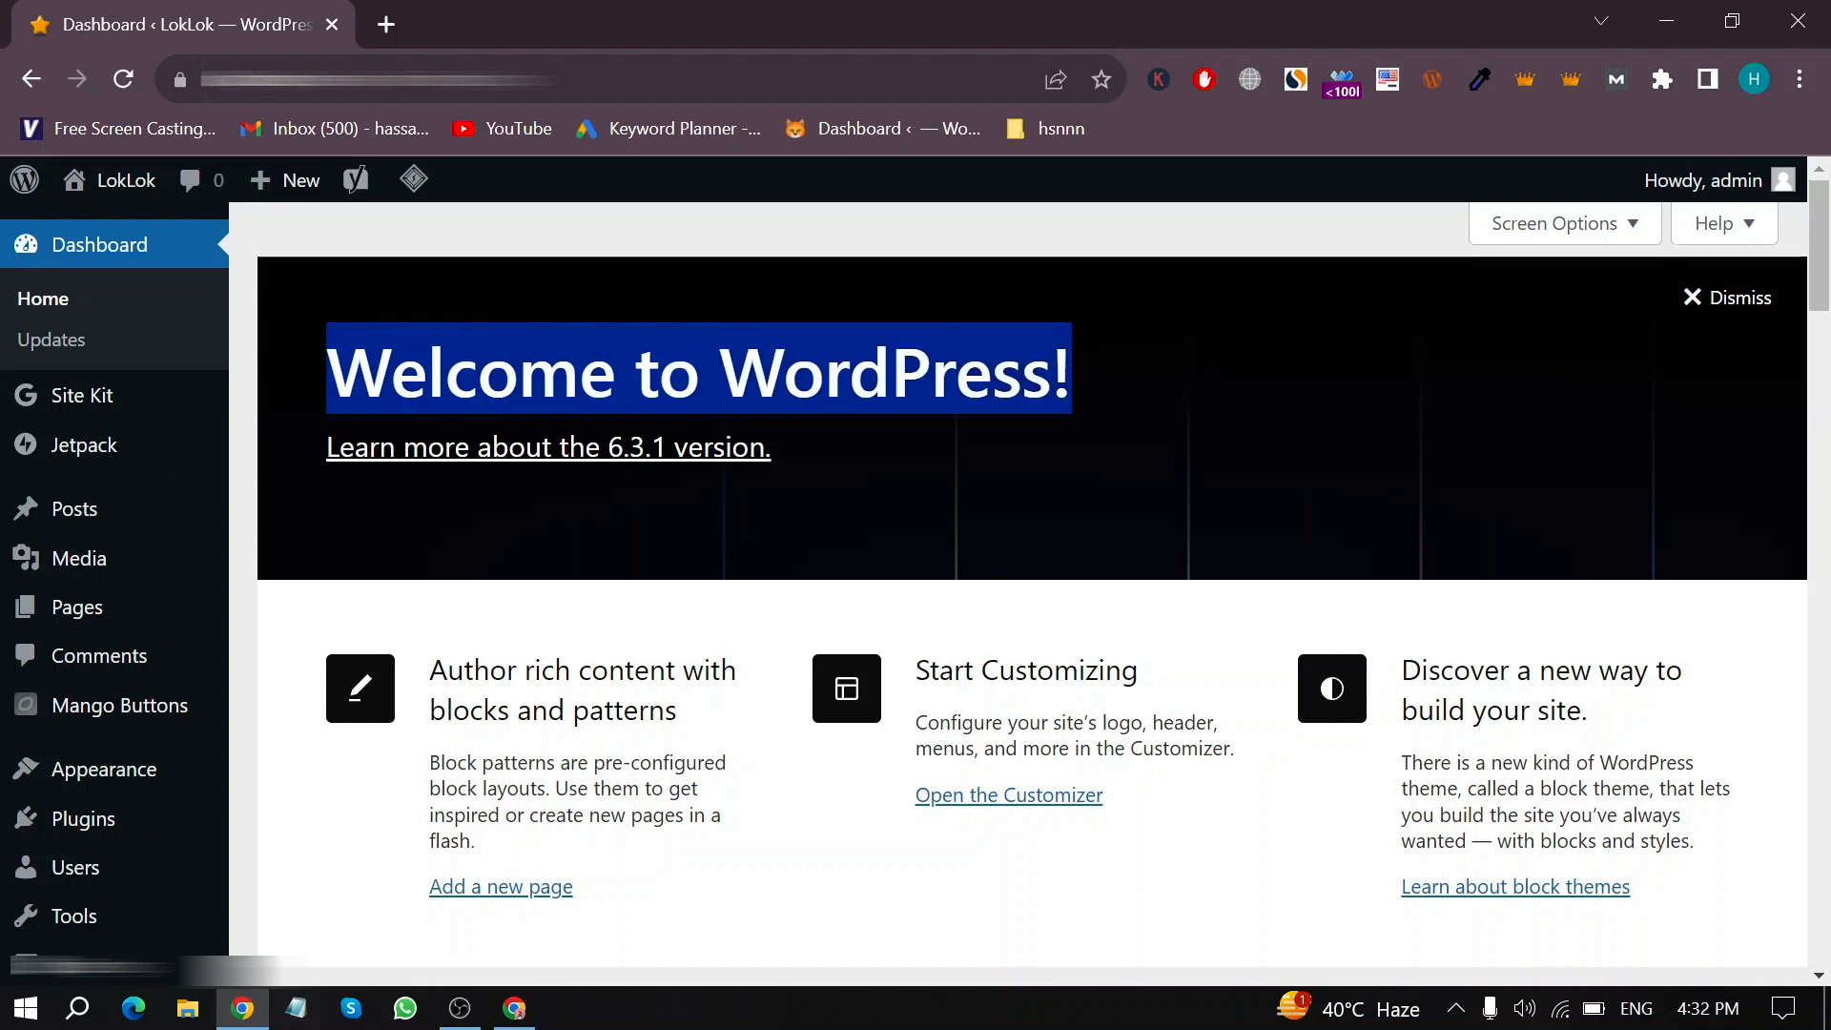
{"action": "mouse_move", "coordinate": [75, 507]}
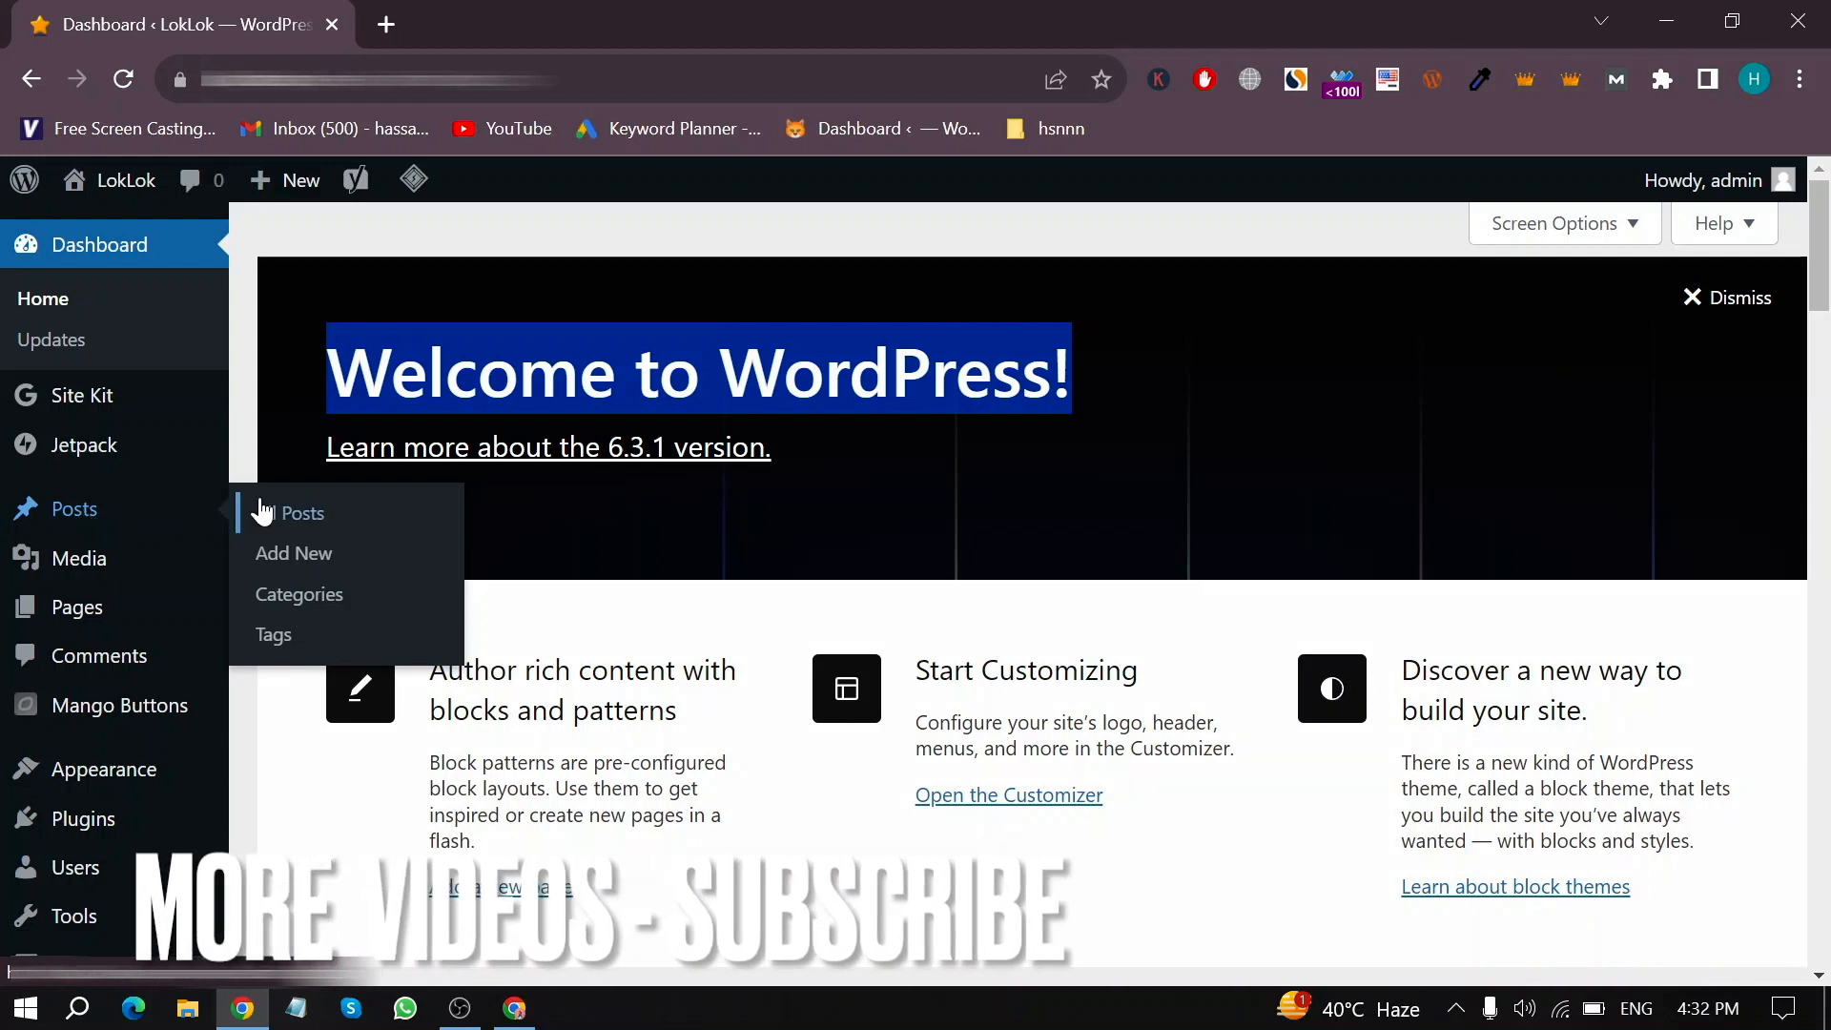
Navigate from the dashboard to the All Posts list
{"action": "left_click", "coordinate": [303, 513]}
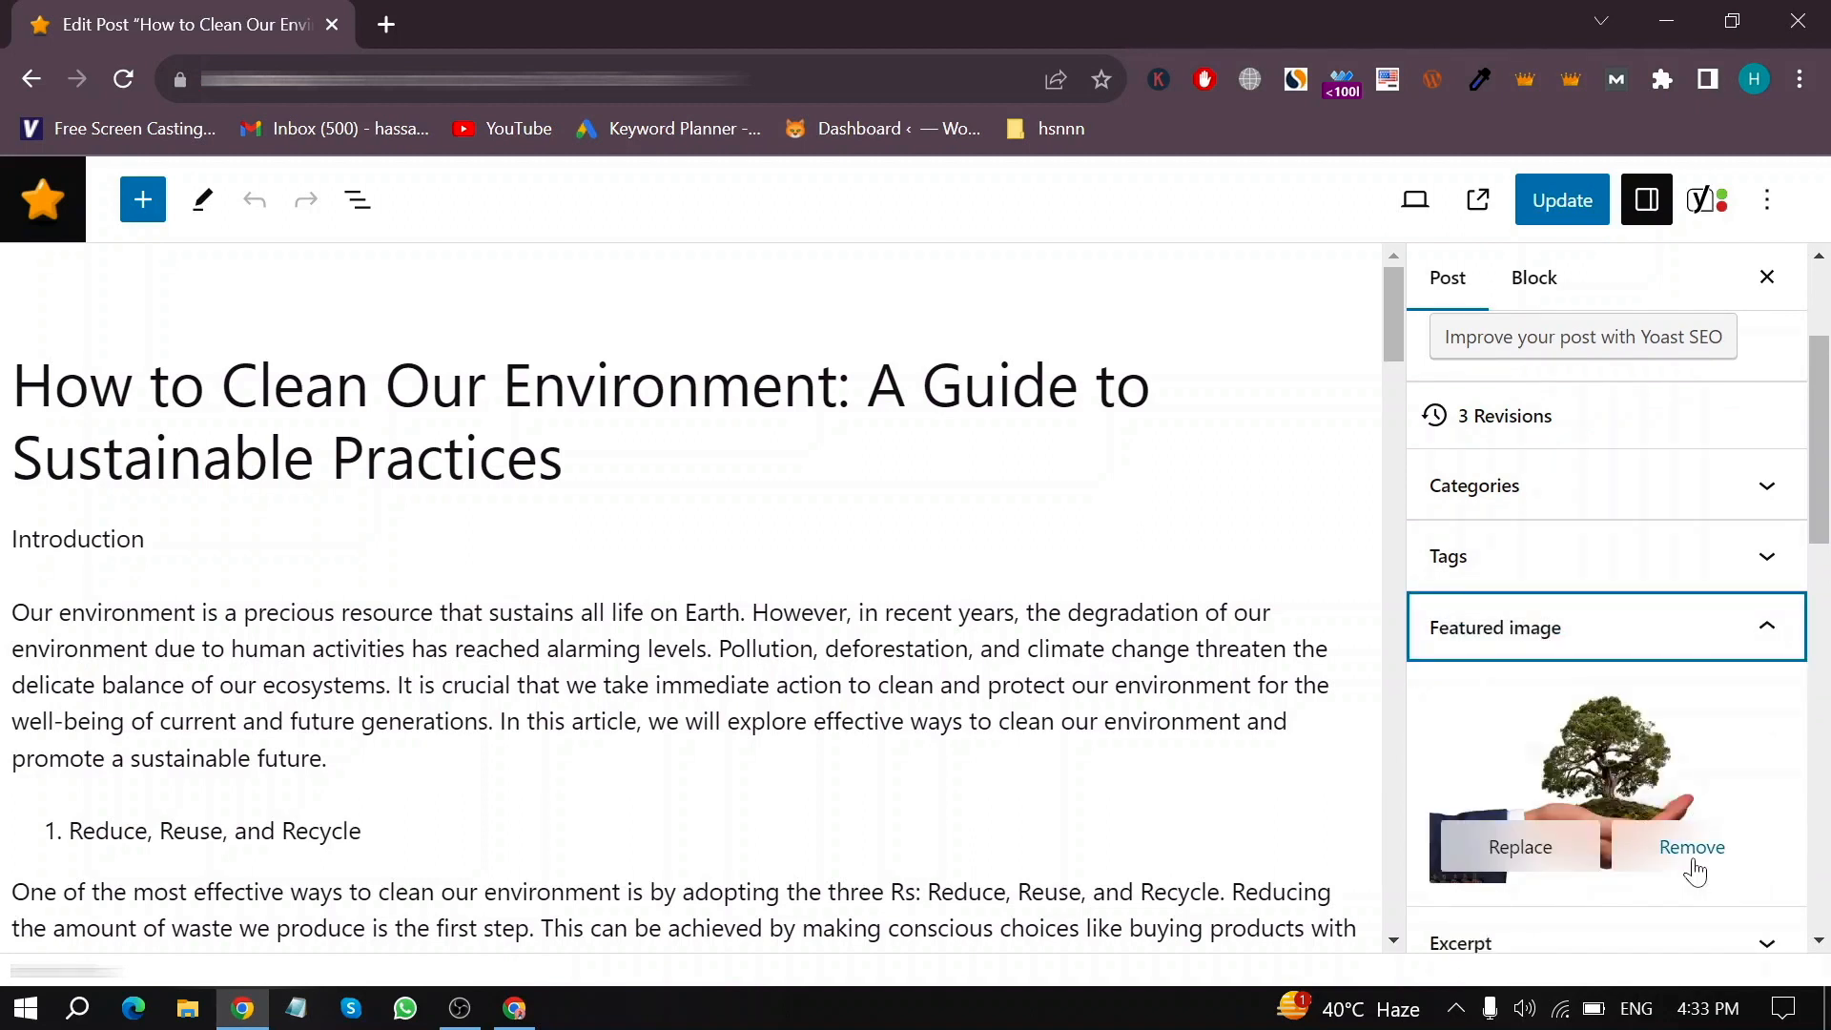
Remove the tree featured image from the environment post and update the post
{"action": "left_click", "coordinate": [1690, 846]}
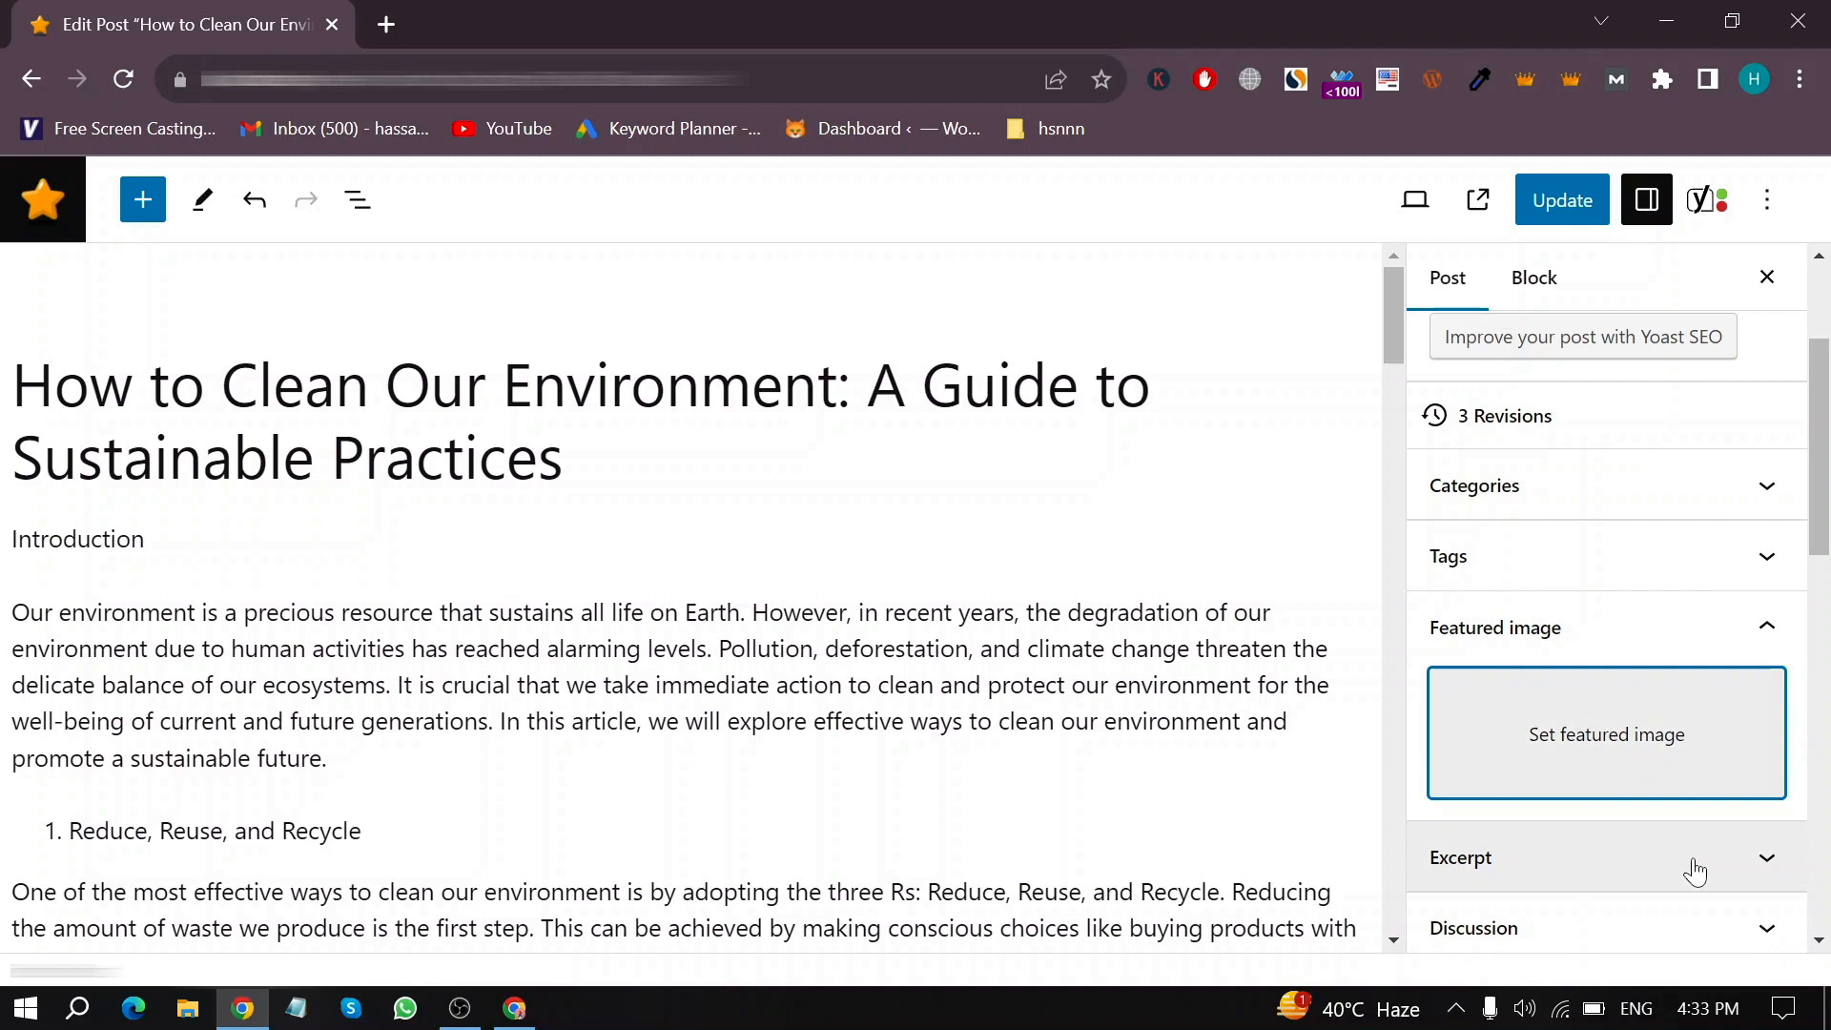
{"action": "mouse_move", "coordinate": [1679, 831]}
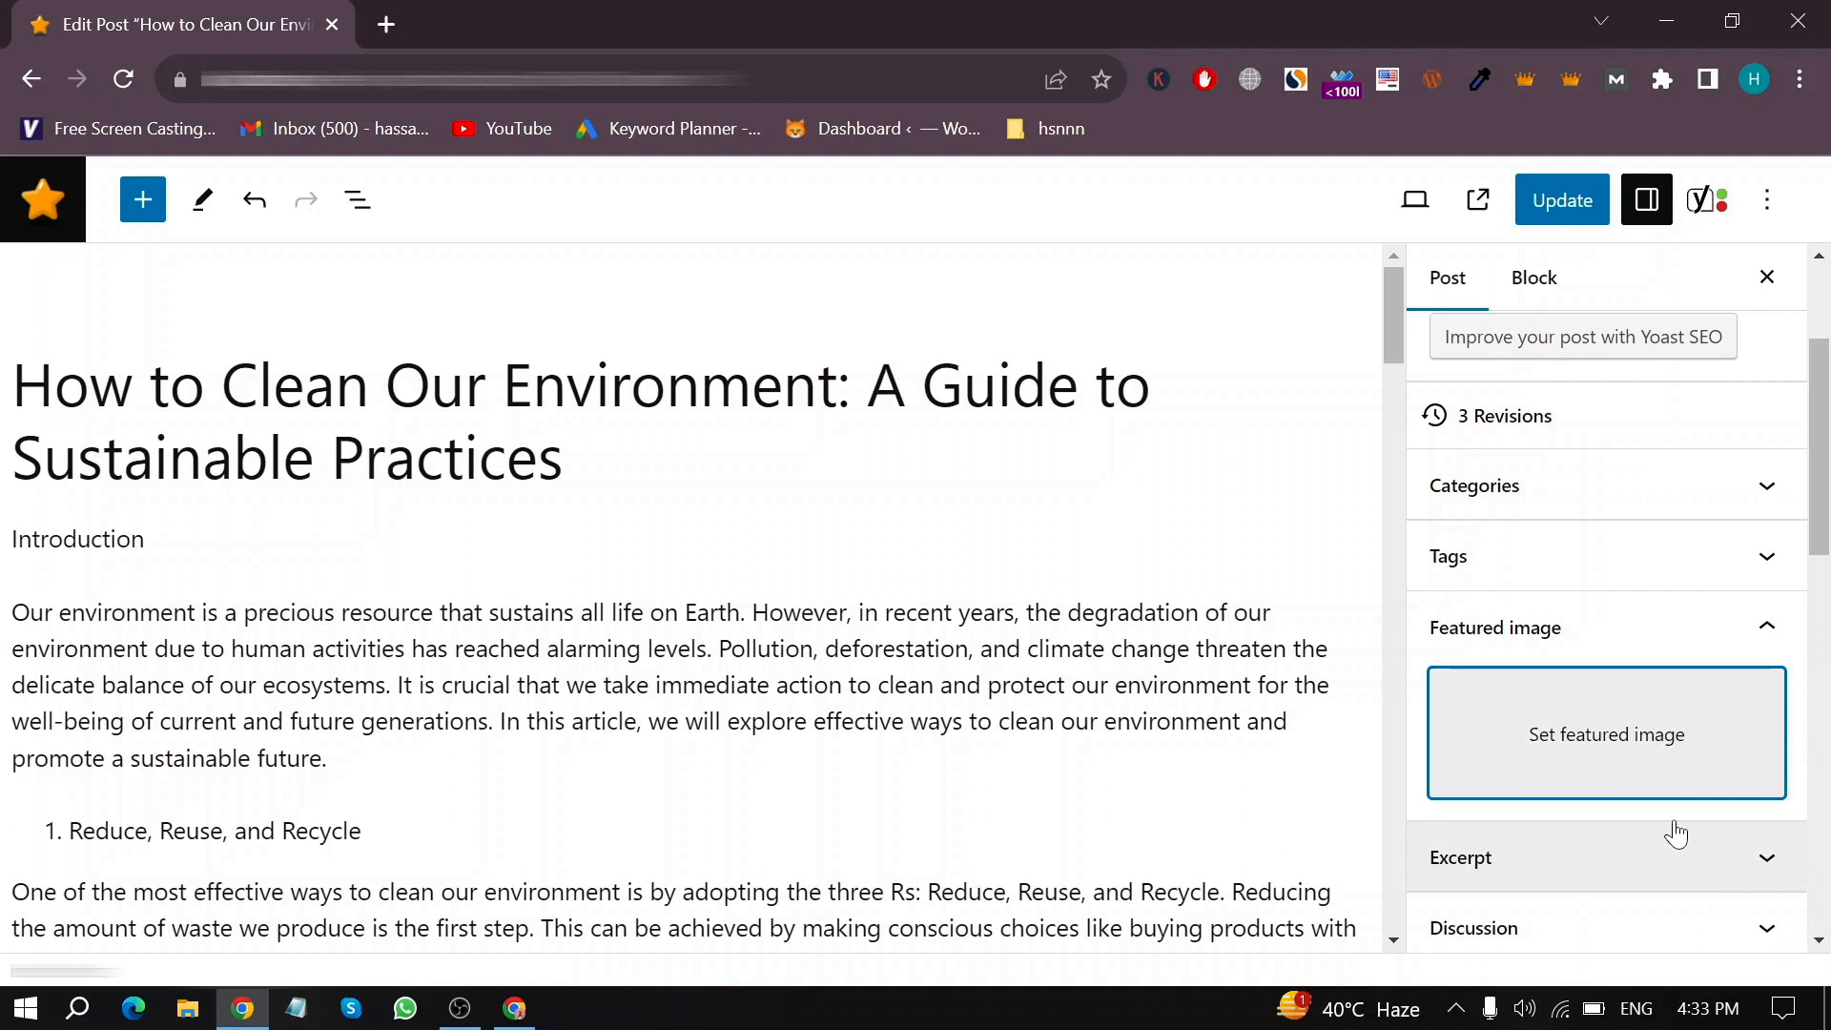
{"action": "left_click", "coordinate": [1562, 200]}
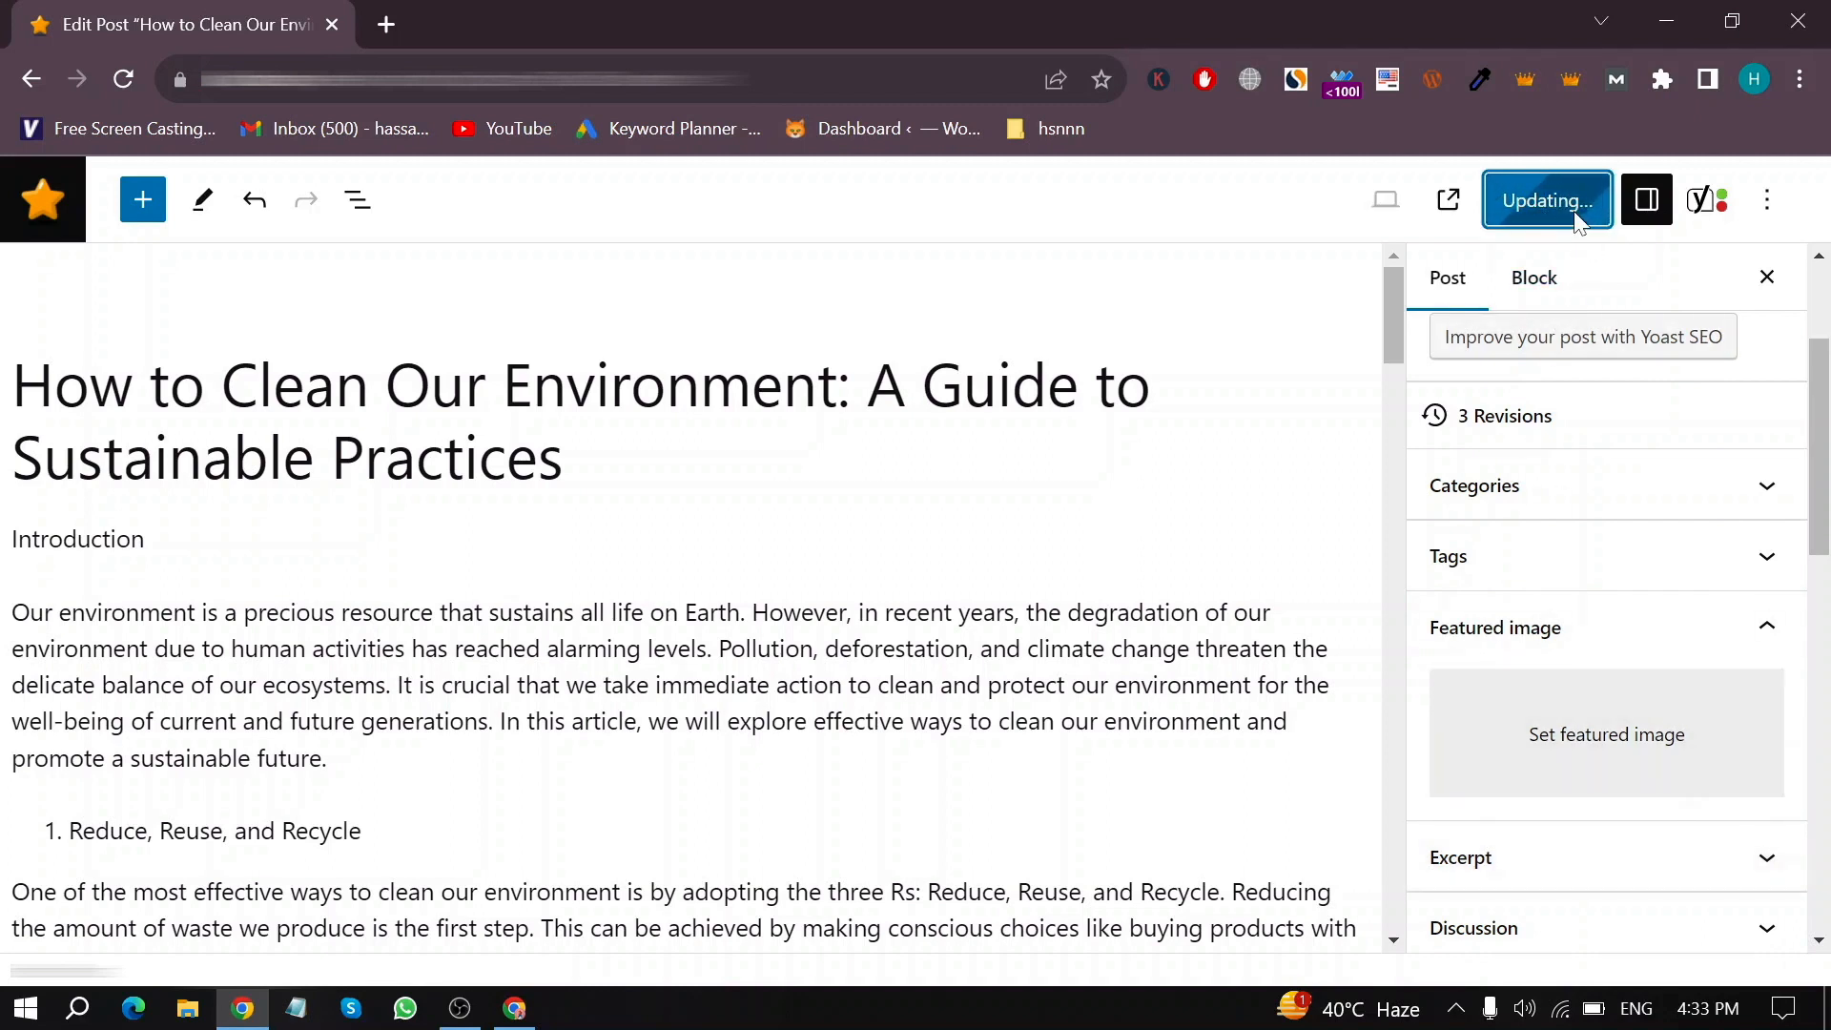
{"action": "left_click", "coordinate": [1547, 200]}
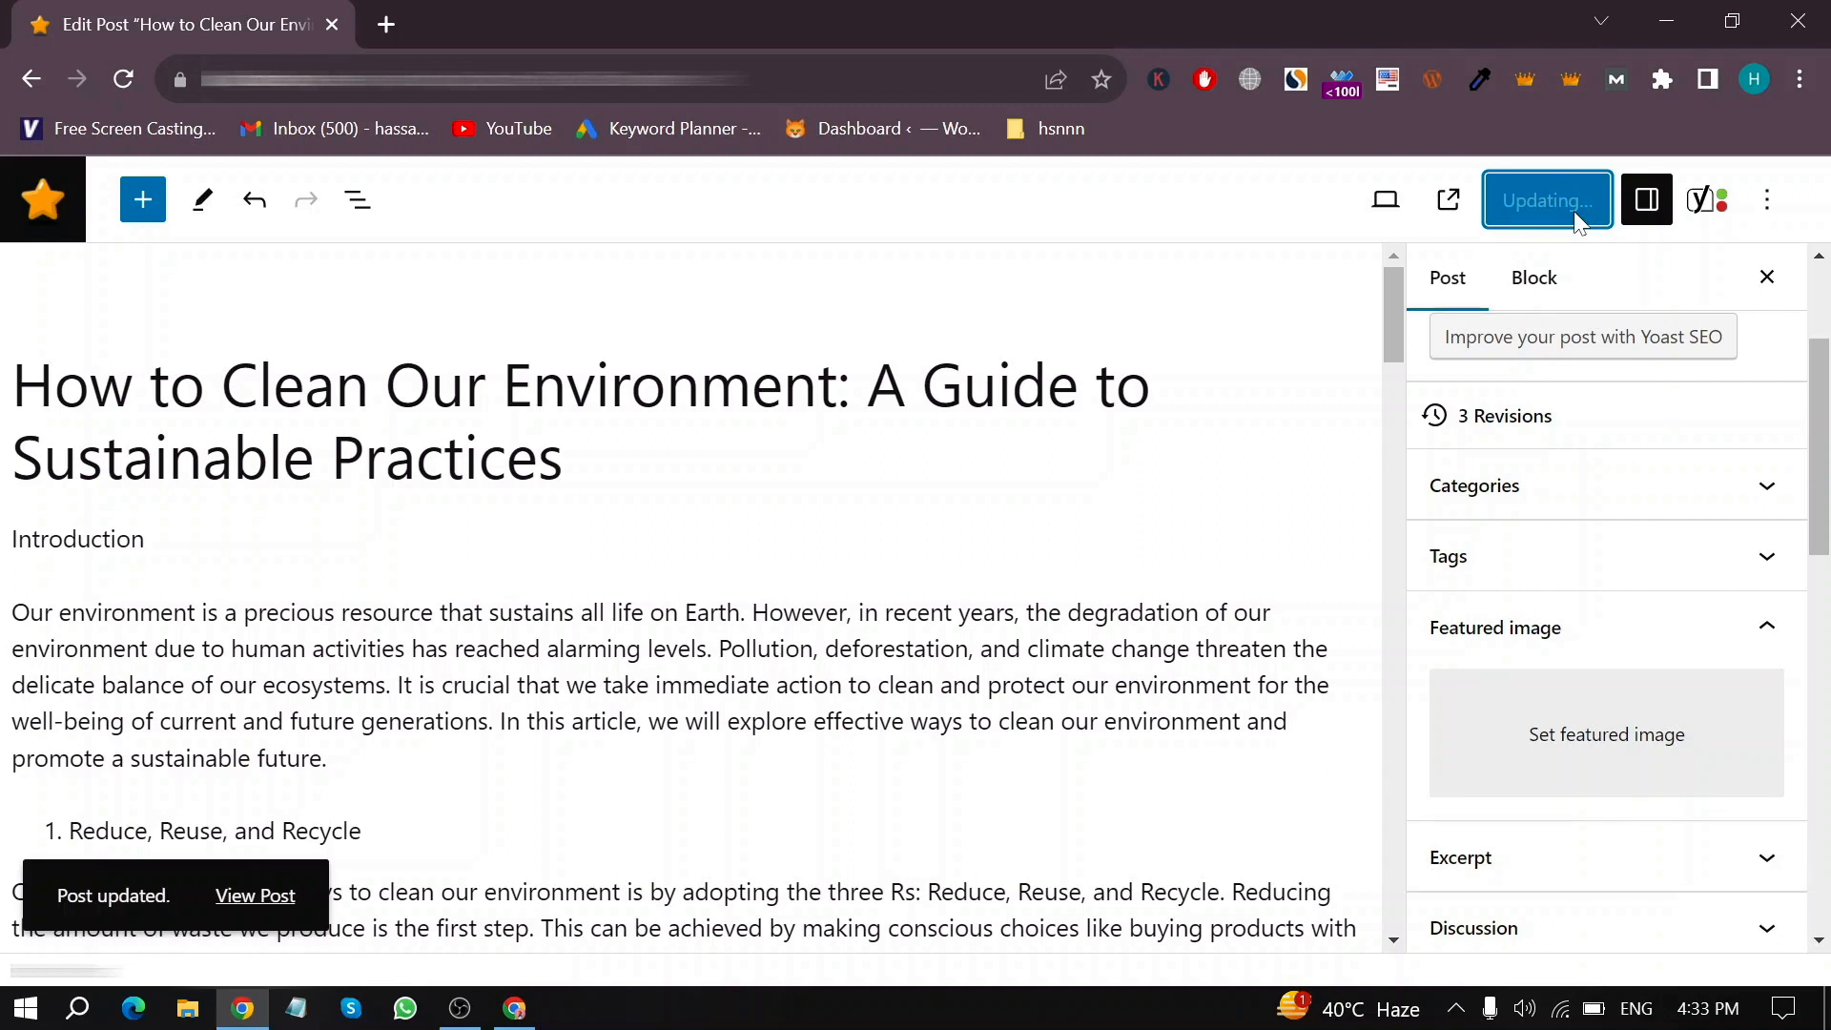